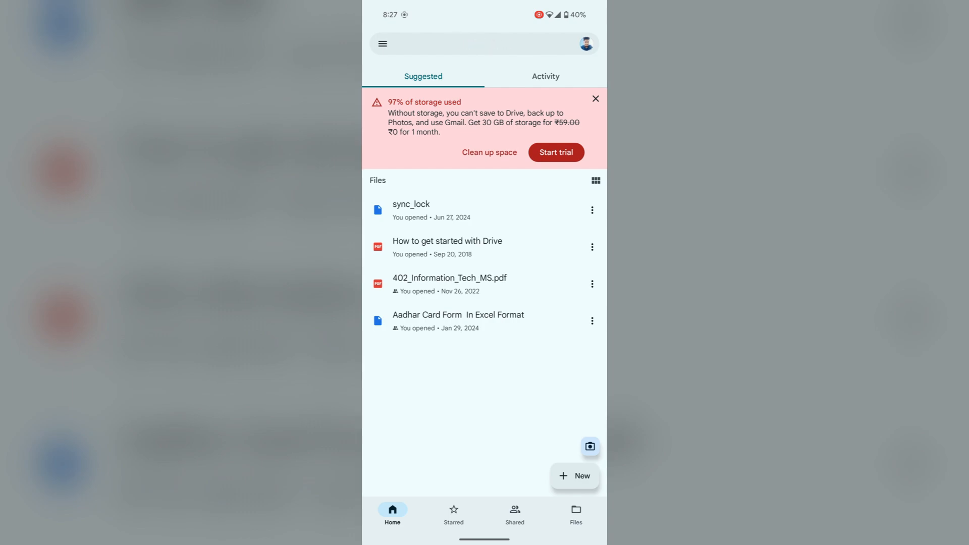
Open Drive's navigation drawer to see storage usage at 14.69 of 15 GB.
{"action": "left_click", "coordinate": [382, 43]}
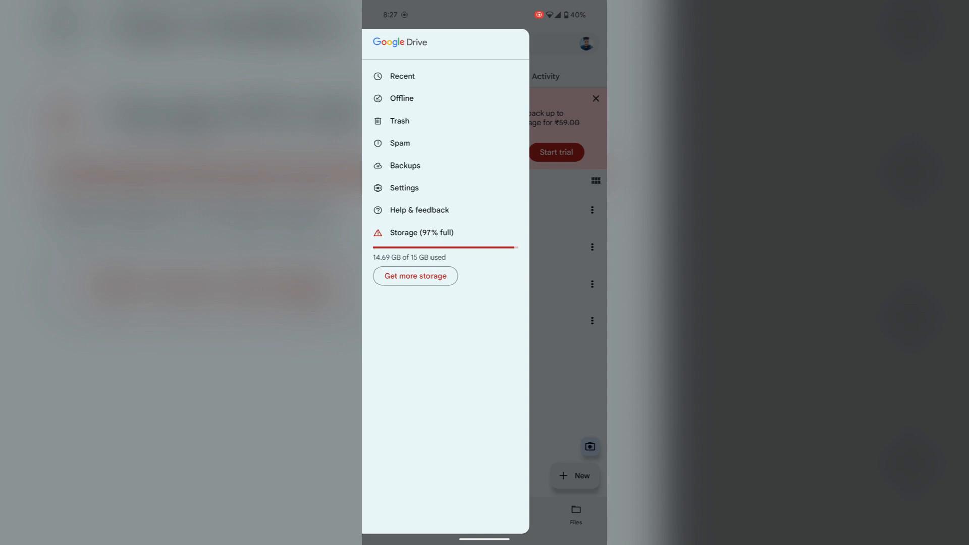
Go to Drive's Settings page from the navigation drawer.
{"action": "left_click", "coordinate": [403, 187]}
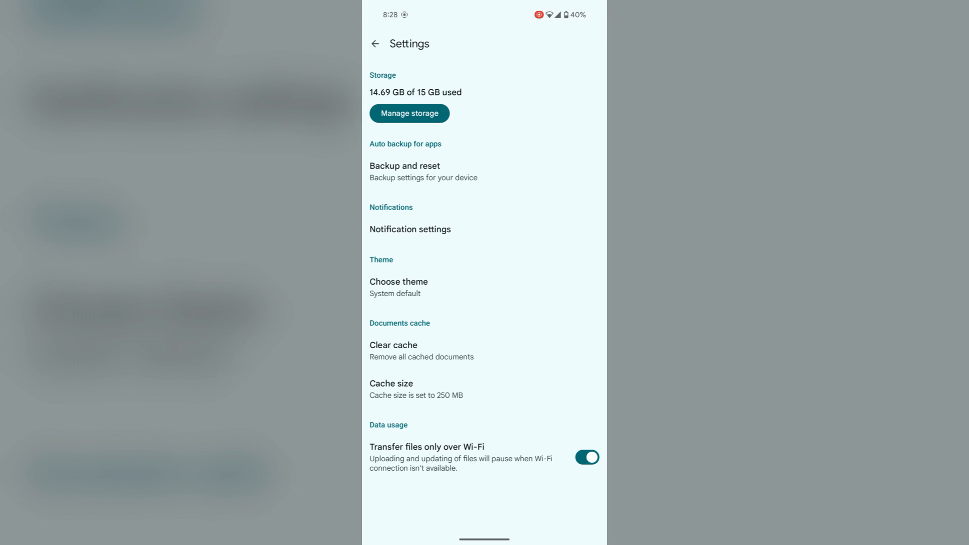
Open Backup and reset and scroll to the backed-up categories, including SMS & MMS (280 KB).
{"action": "left_click", "coordinate": [405, 171]}
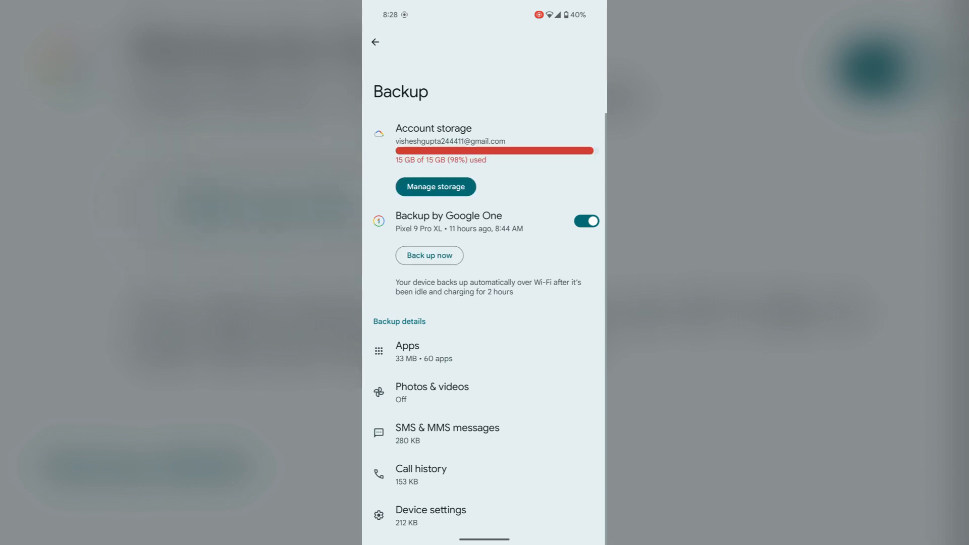
{"action": "scroll", "scroll_direction": "down", "scroll_amount": 3}
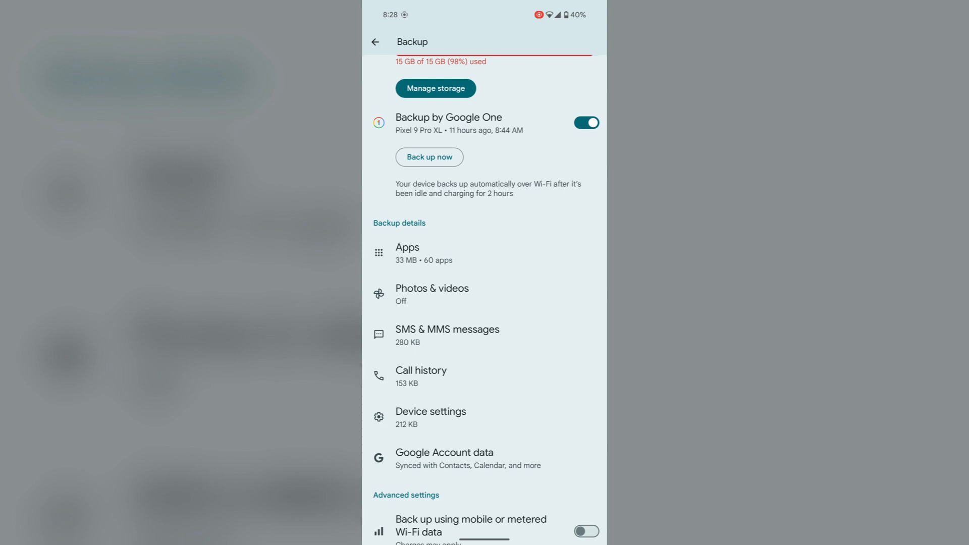
{"action": "scroll", "scroll_direction": "down", "scroll_amount": 3}
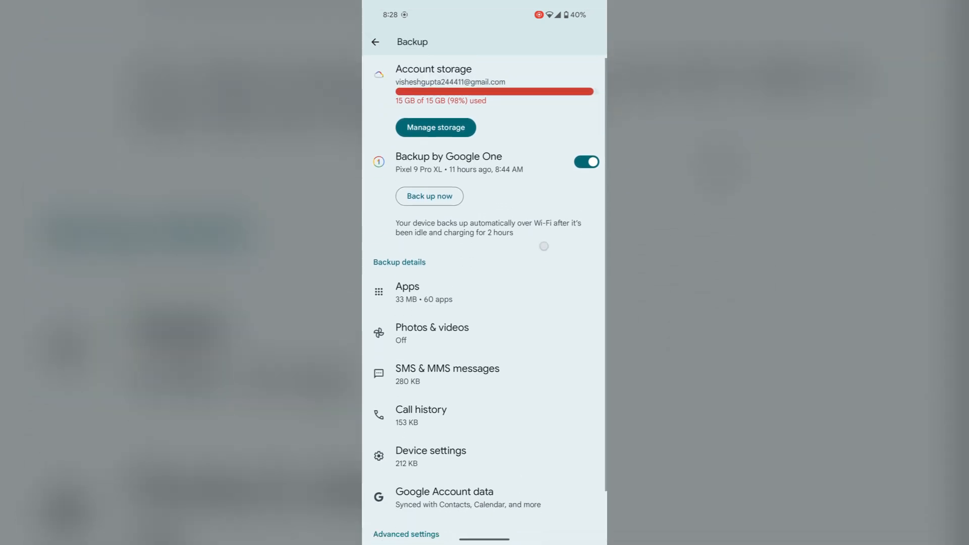
{"action": "scroll", "scroll_direction": "up", "scroll_amount": 3}
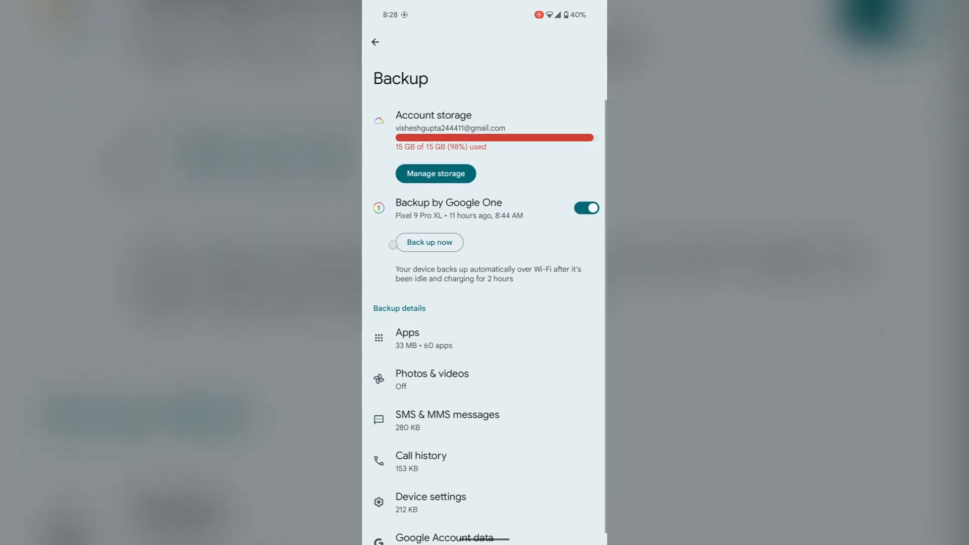
{"action": "scroll", "scroll_direction": "down", "scroll_amount": 3}
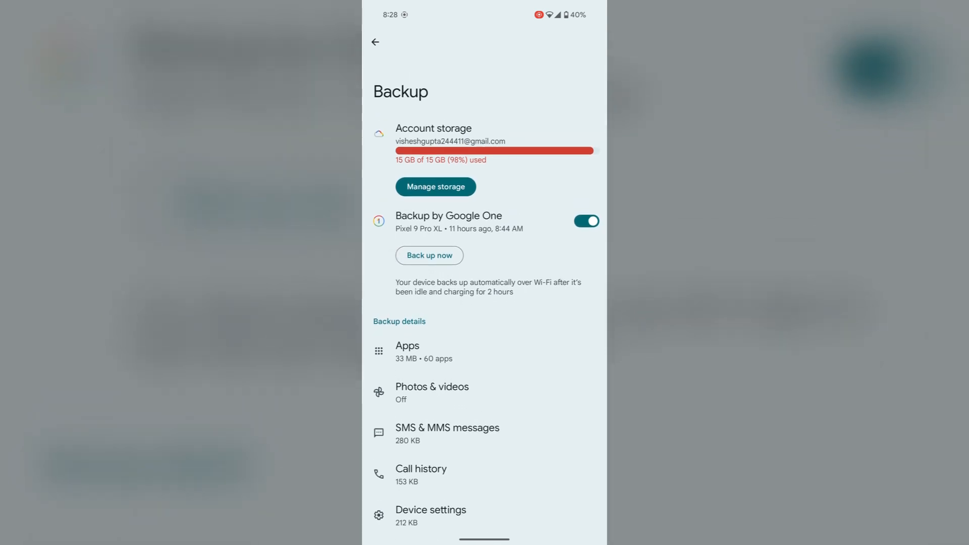